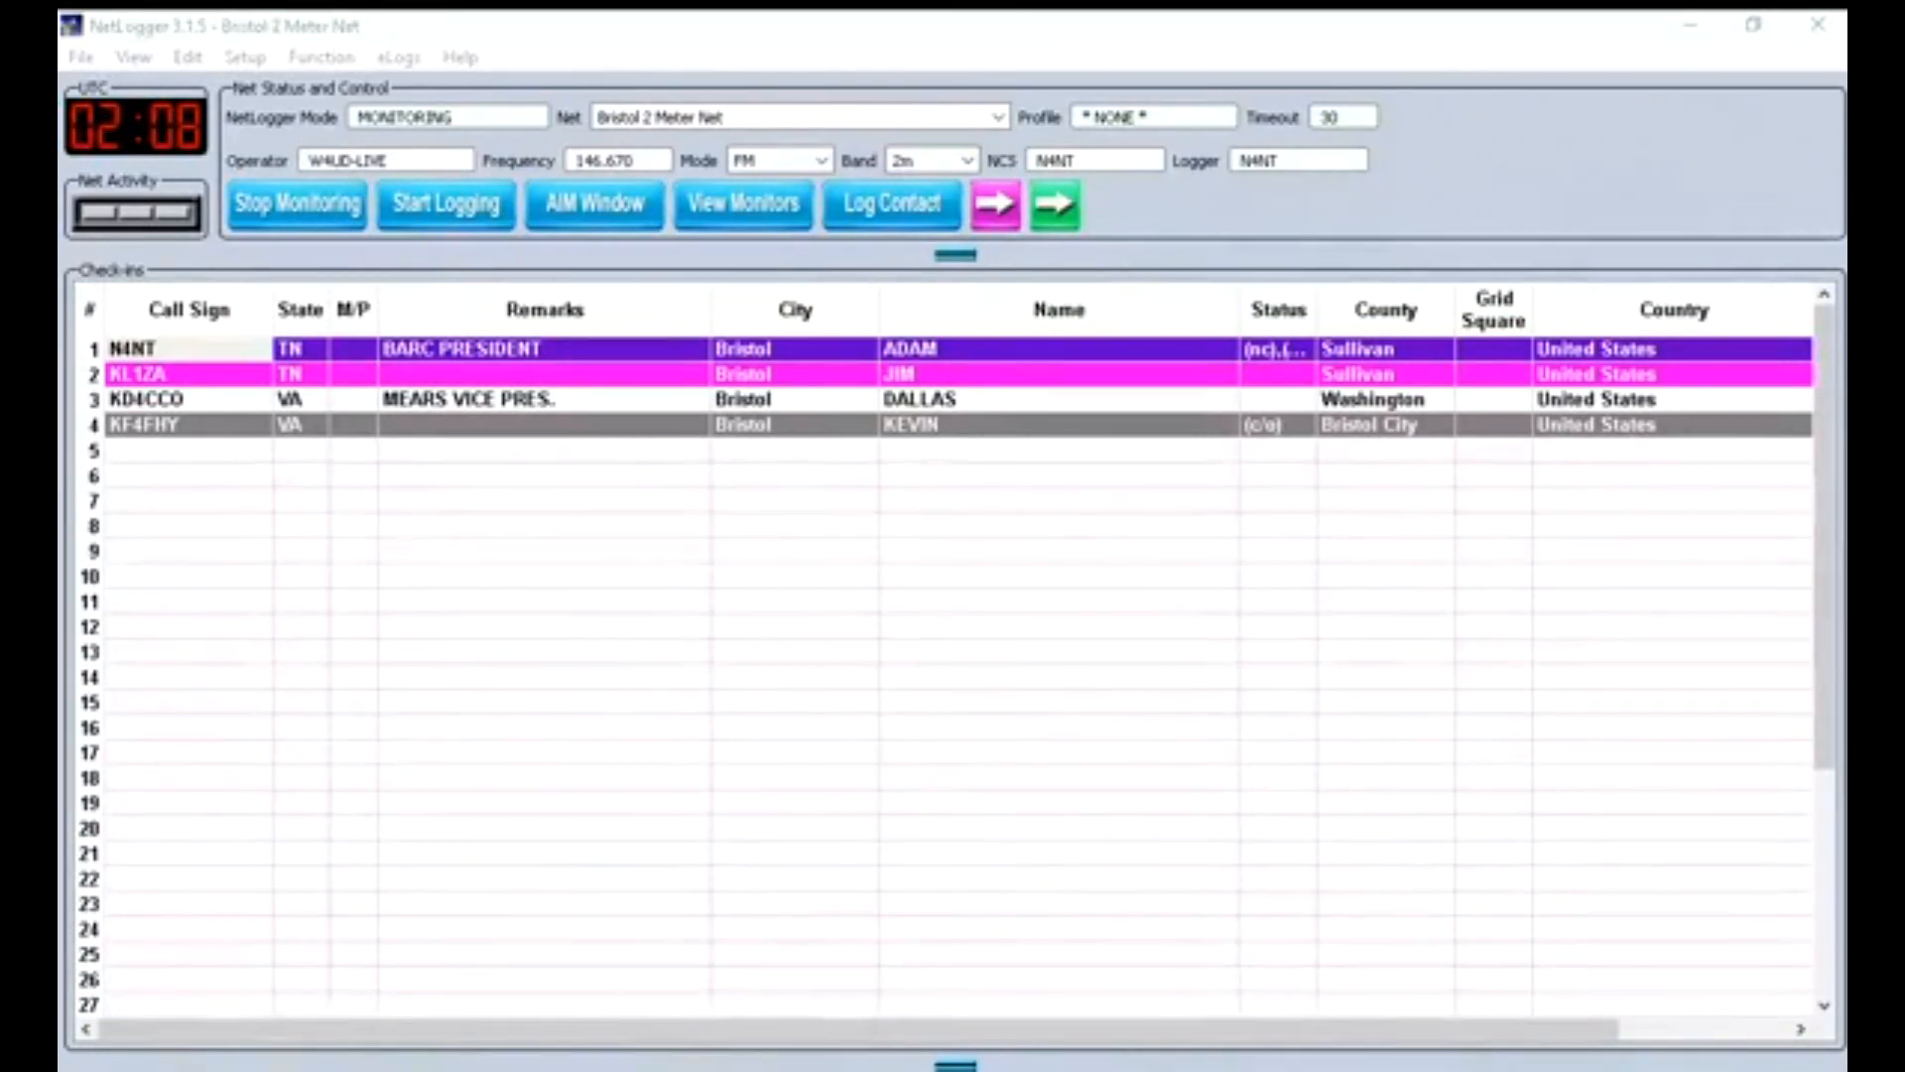
Select the Call Sign entry cell to log the seventh station checking in.
left_click(189, 399)
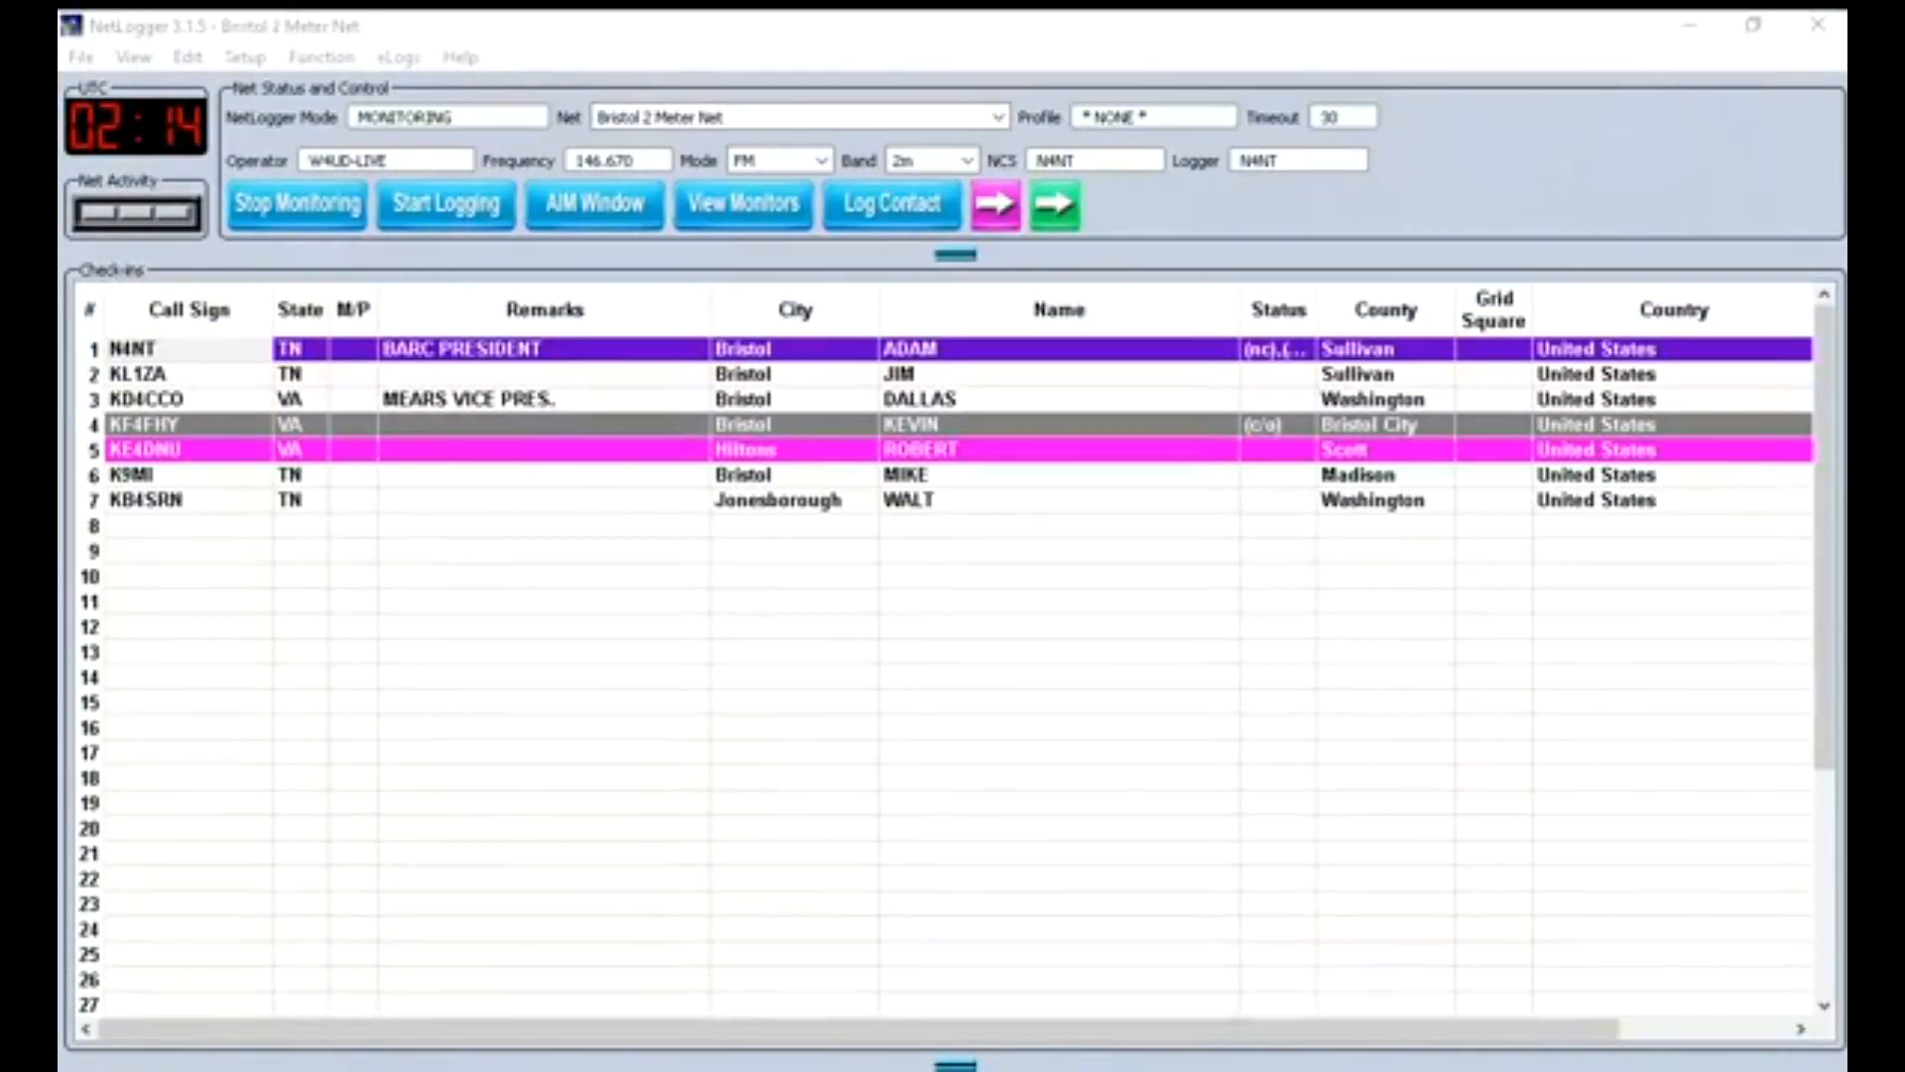
left_click(146, 475)
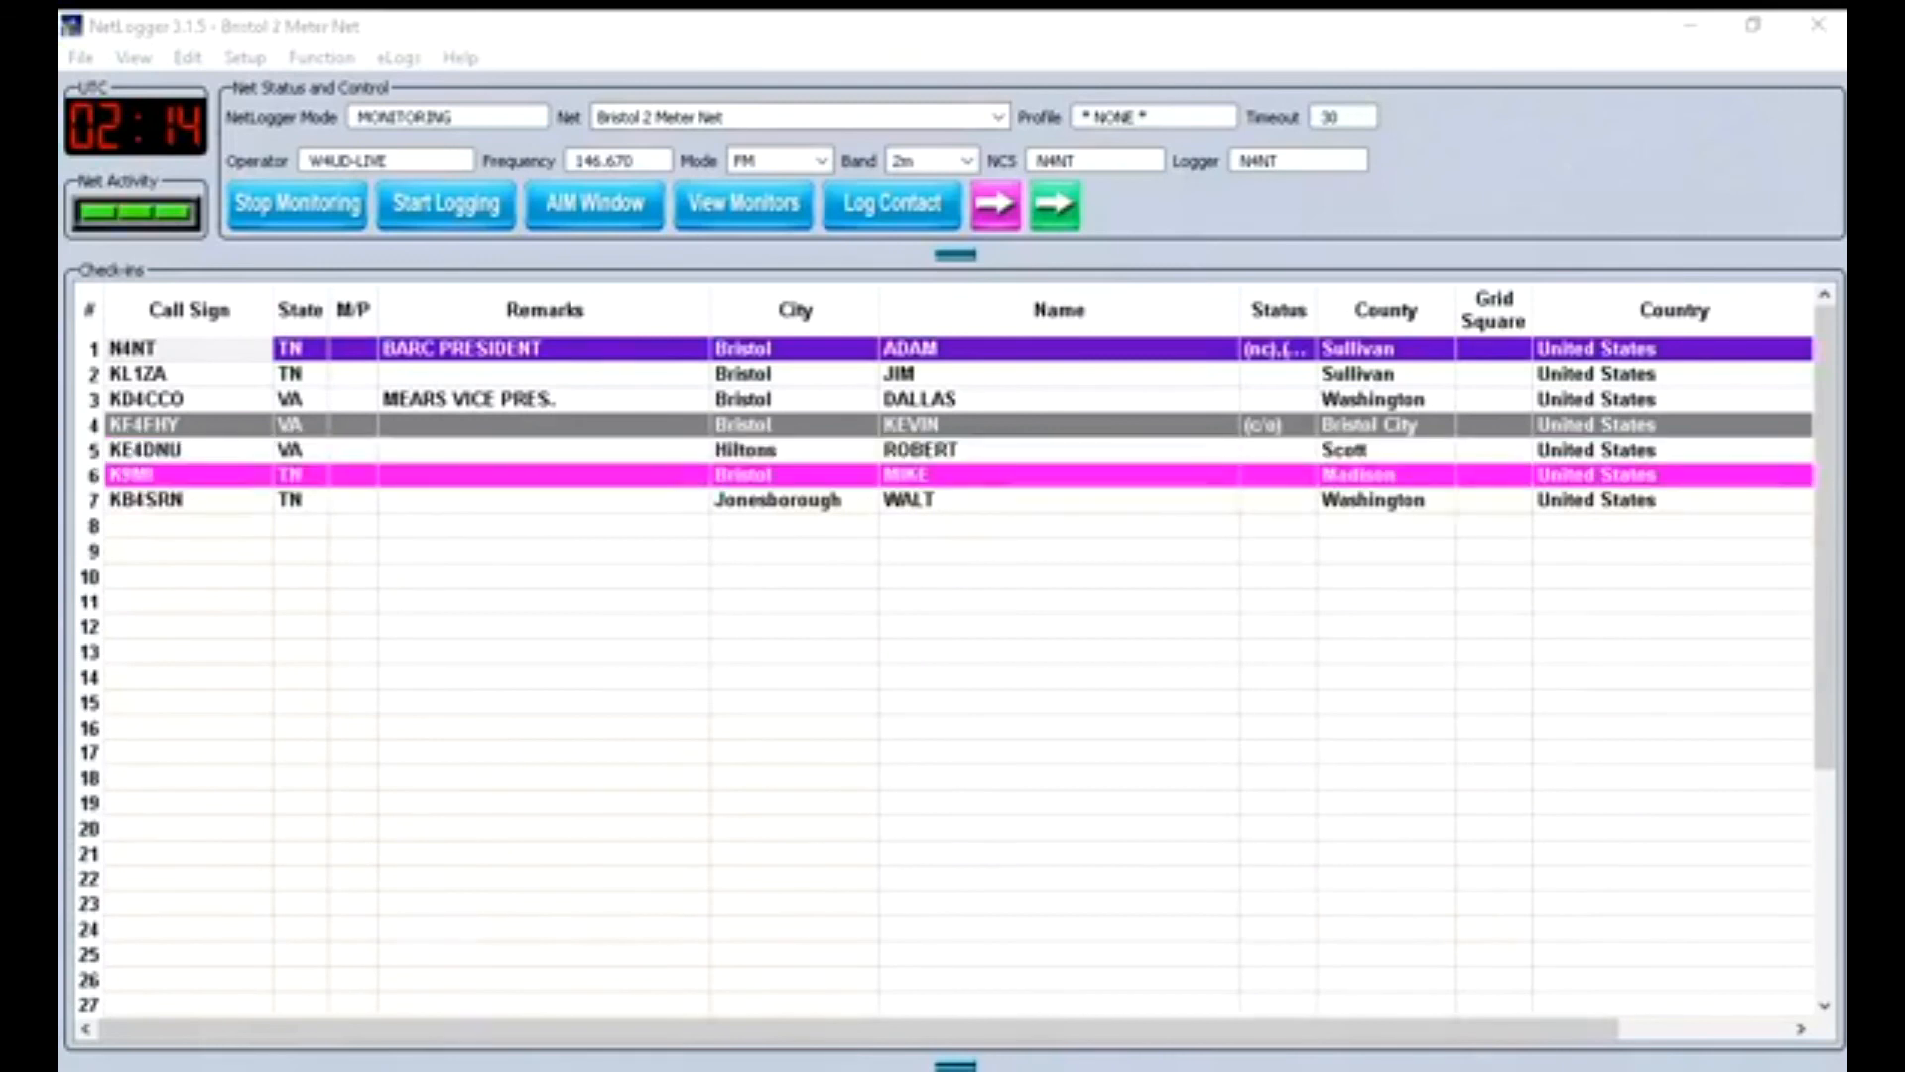